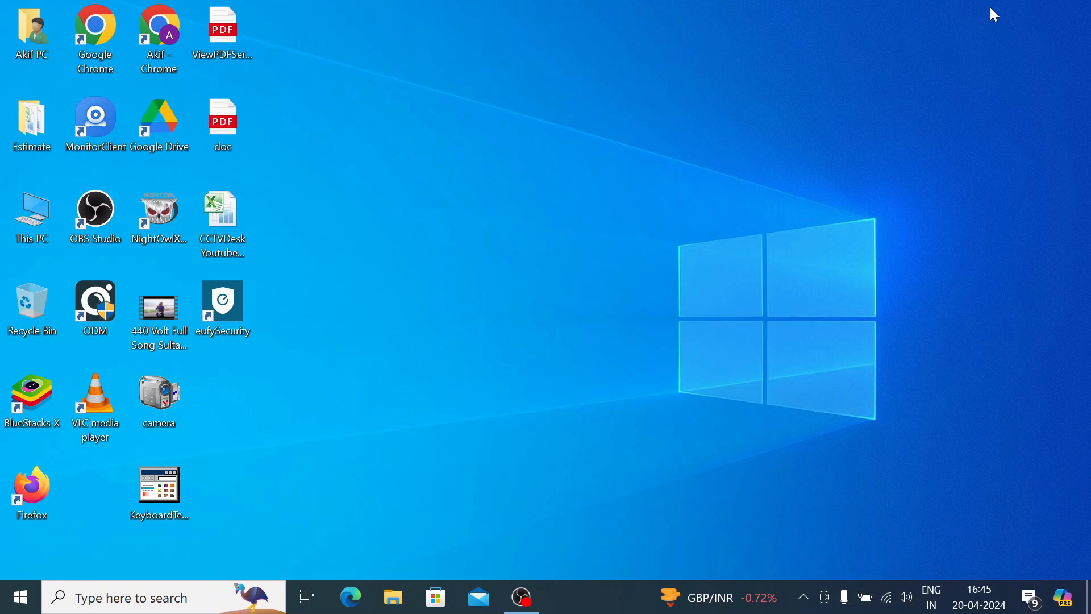
pyautogui.moveTo(383, 367)
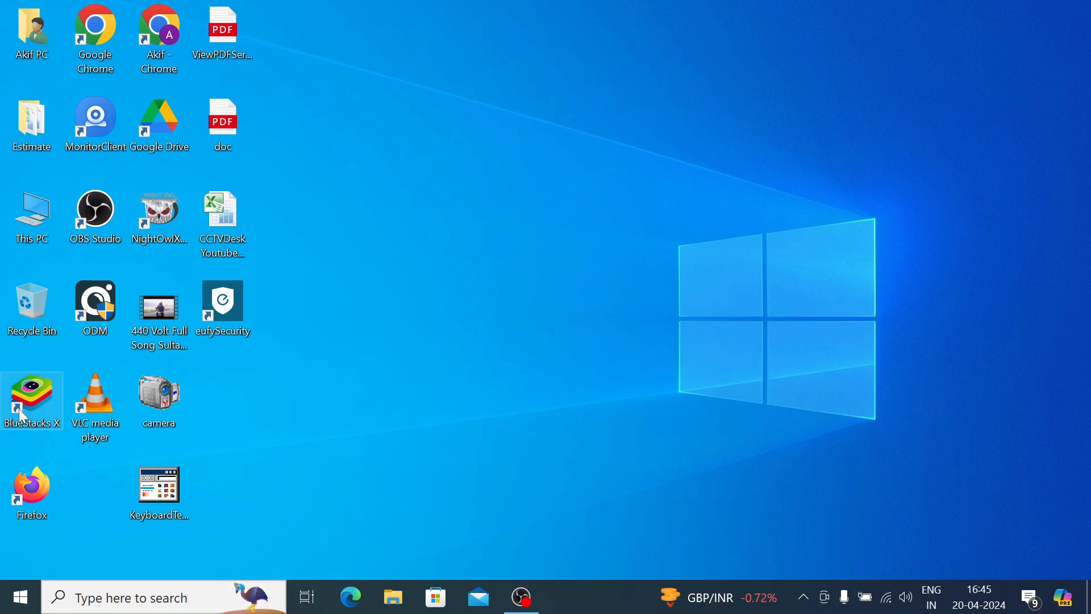
pyautogui.moveTo(379, 406)
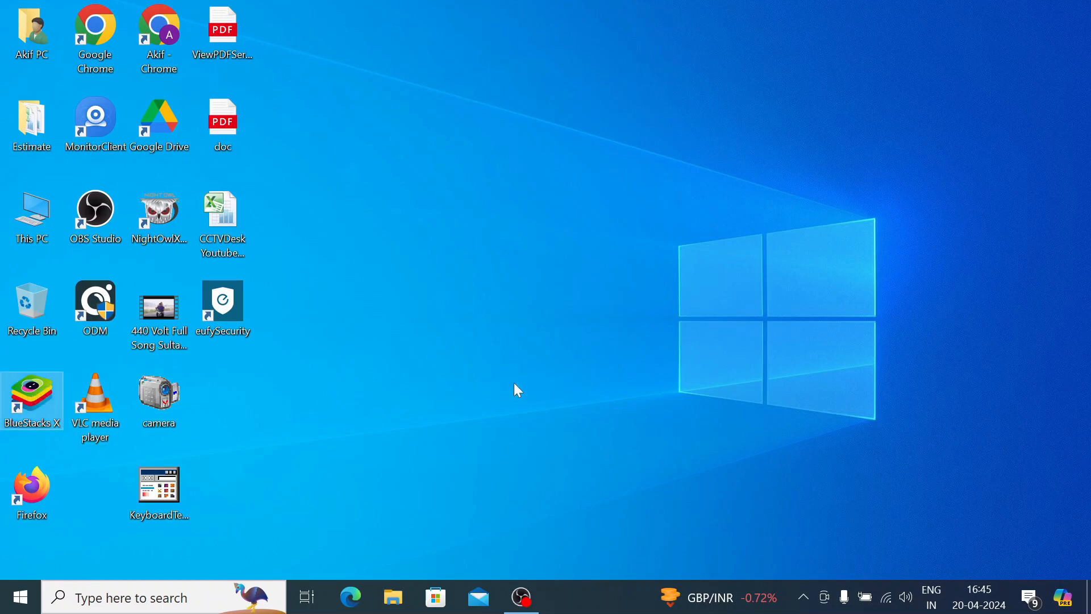
# - Launch BlueStacks X from the desktop and start the Android App Player
pyautogui.doubleClick(32, 400)
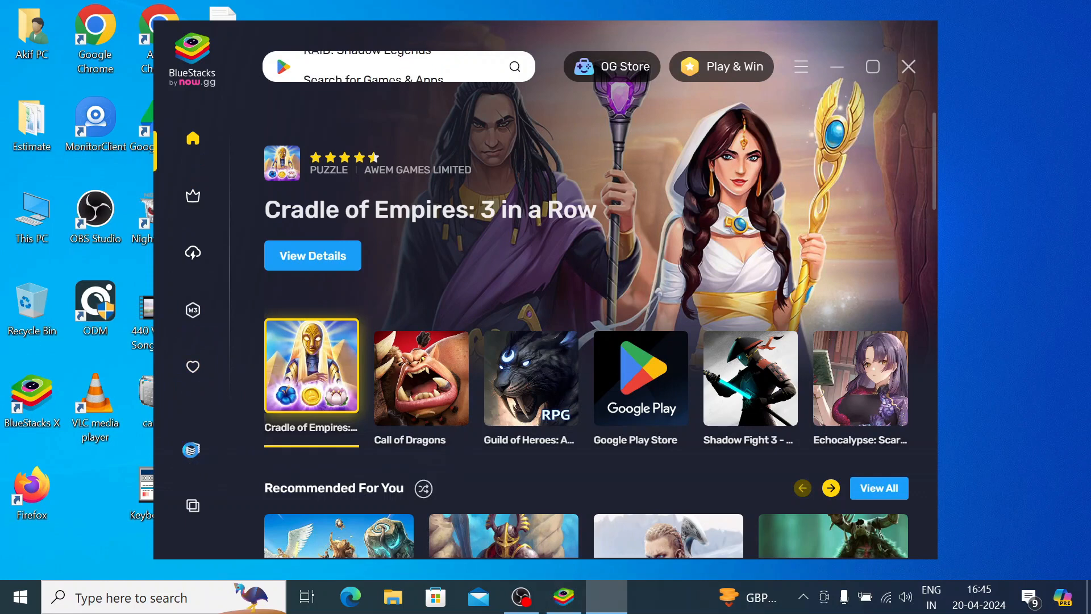
pyautogui.click(420, 377)
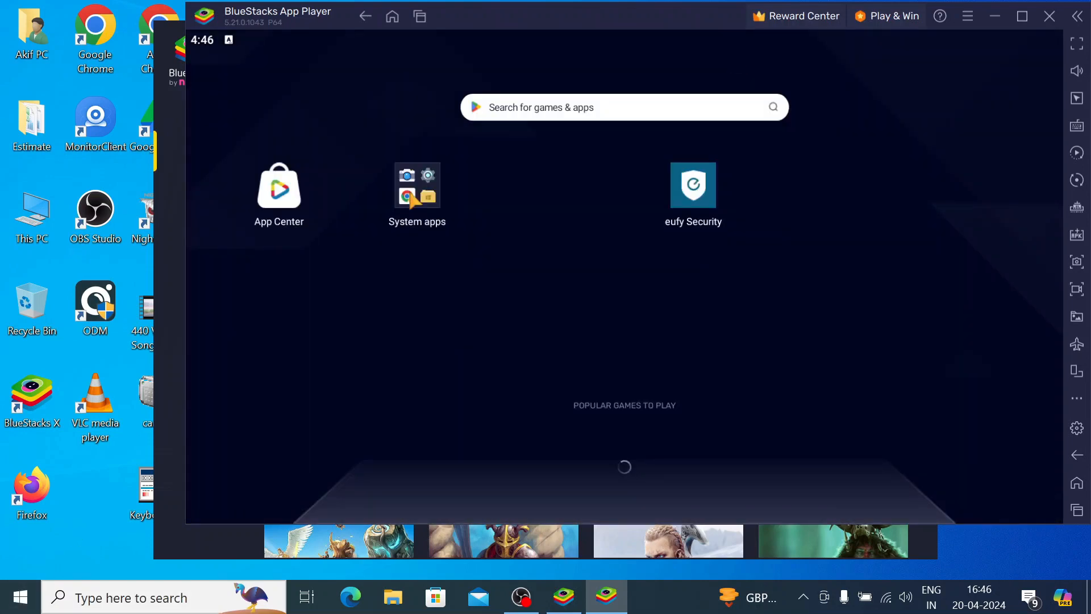
# - Launch the Google Play Store from the System apps folder
pyautogui.click(418, 186)
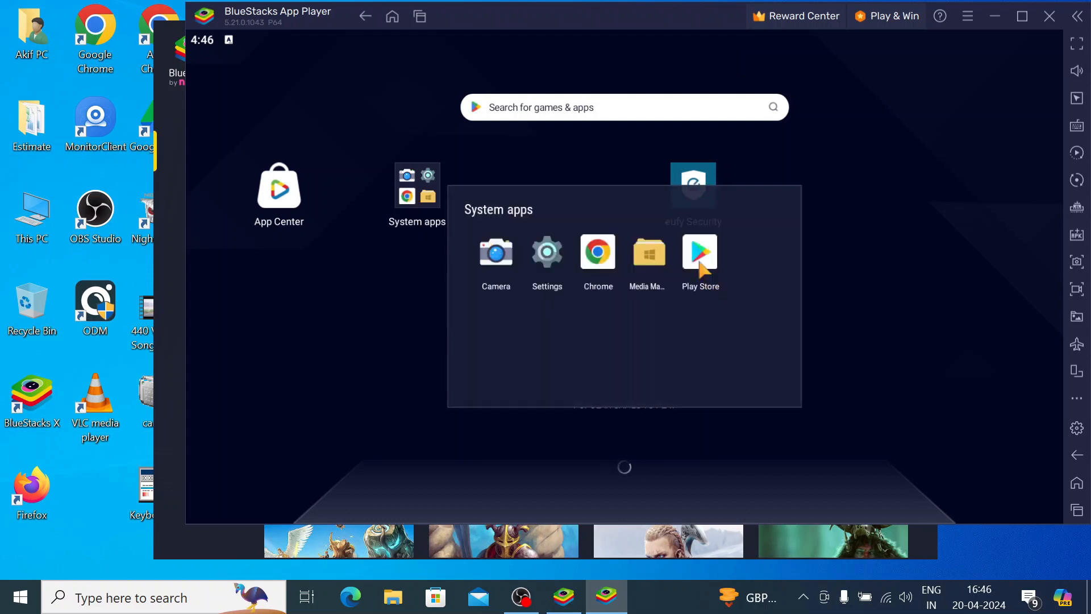
pyautogui.click(701, 251)
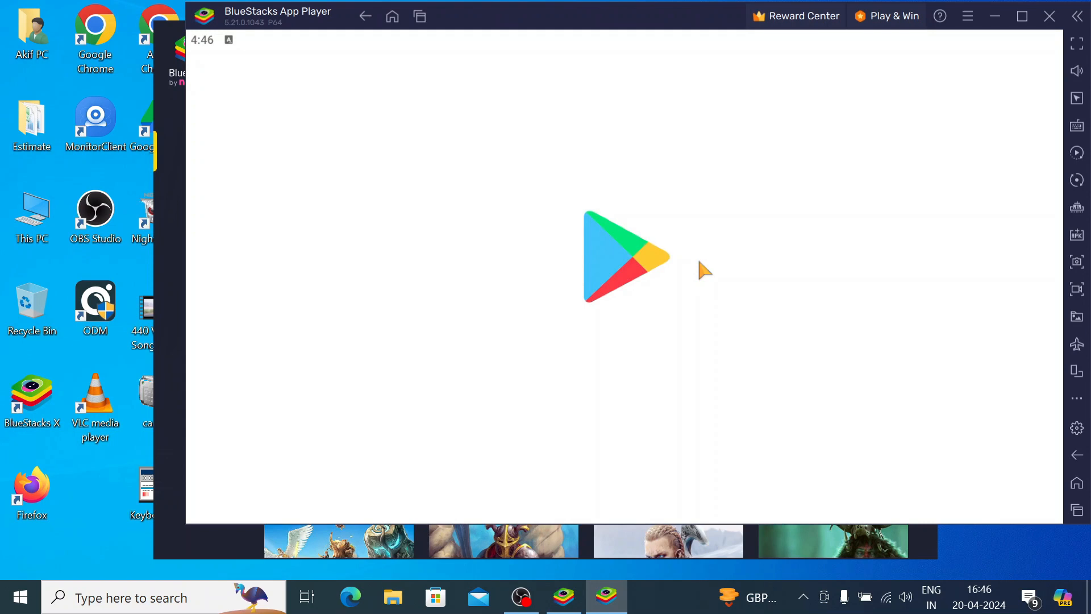
pyautogui.moveTo(701, 270)
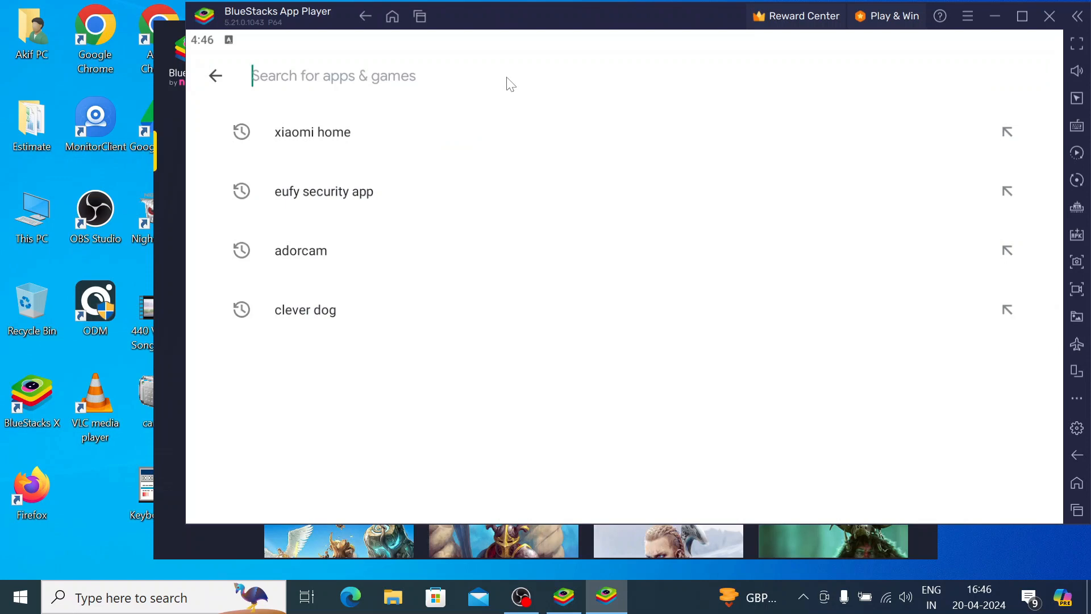
# - Search the Play Store for 'lorex' and install the Lorex Cloud app
pyautogui.write('lorex')
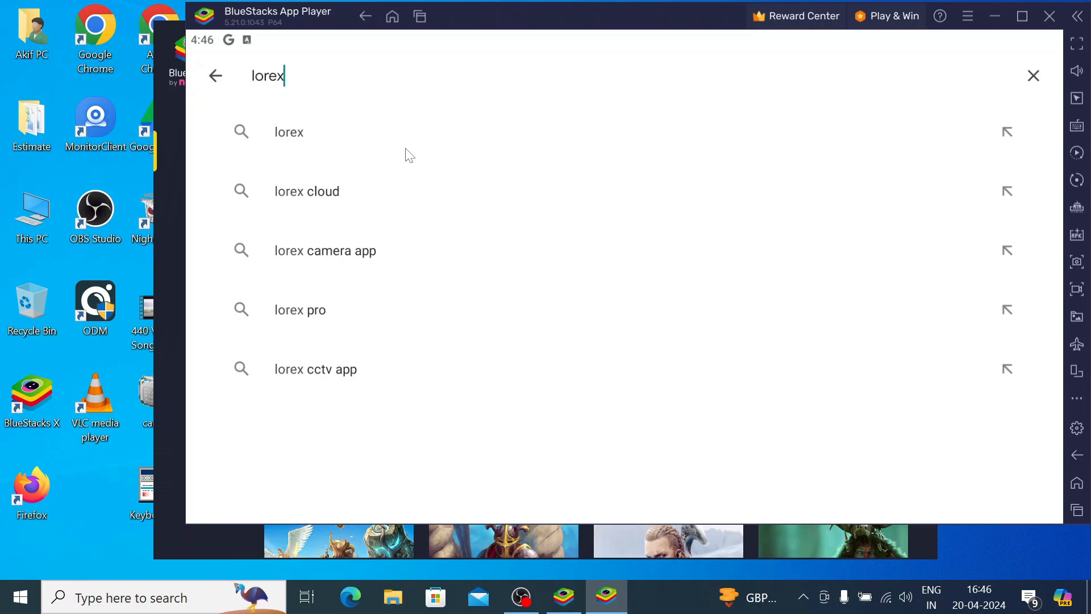
pyautogui.click(306, 191)
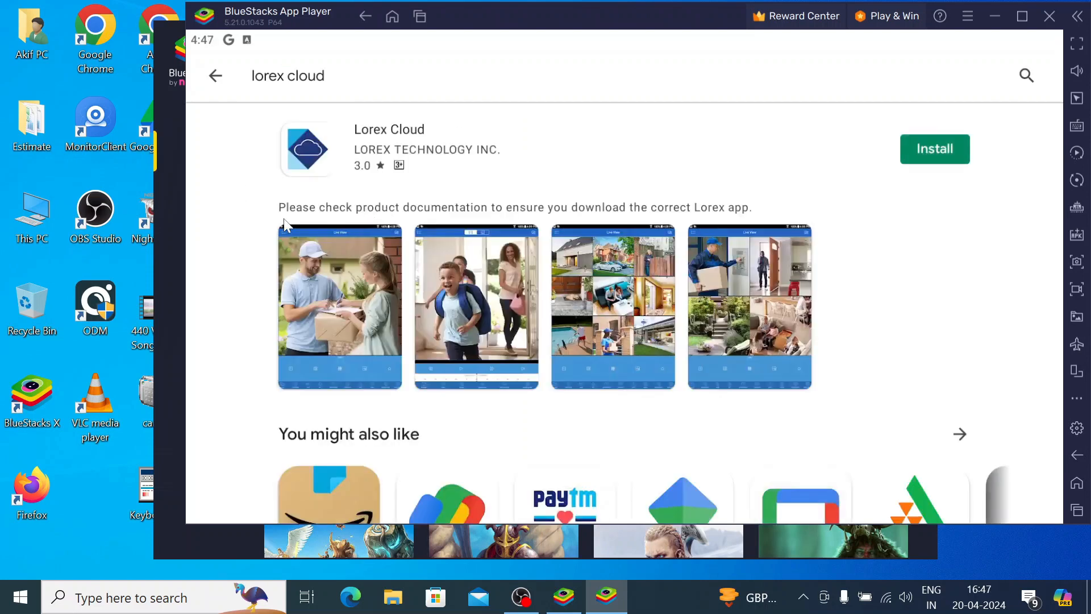
pyautogui.moveTo(934, 149)
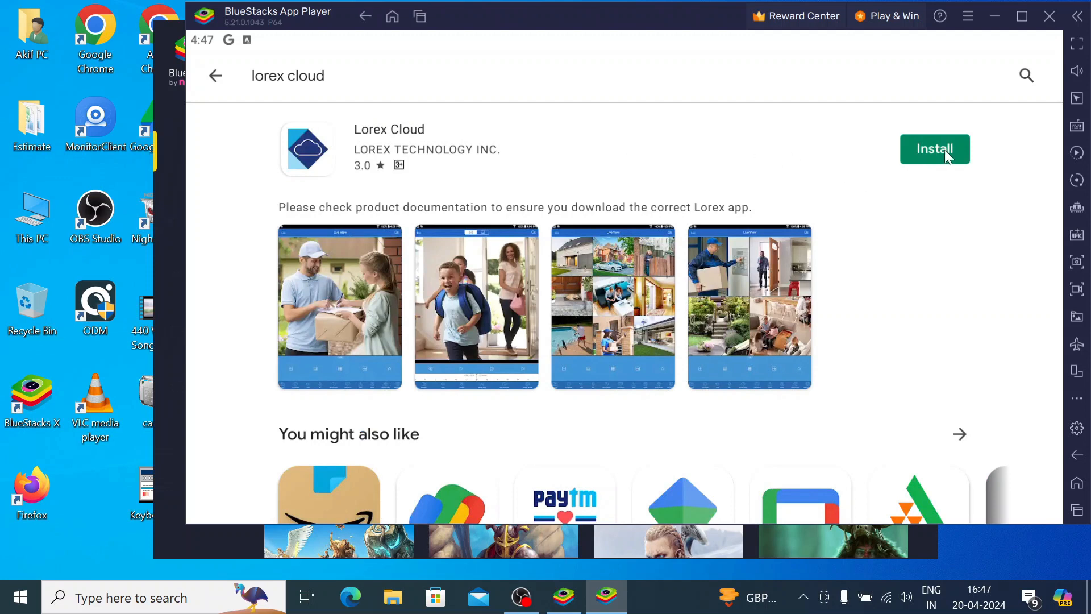
pyautogui.click(934, 149)
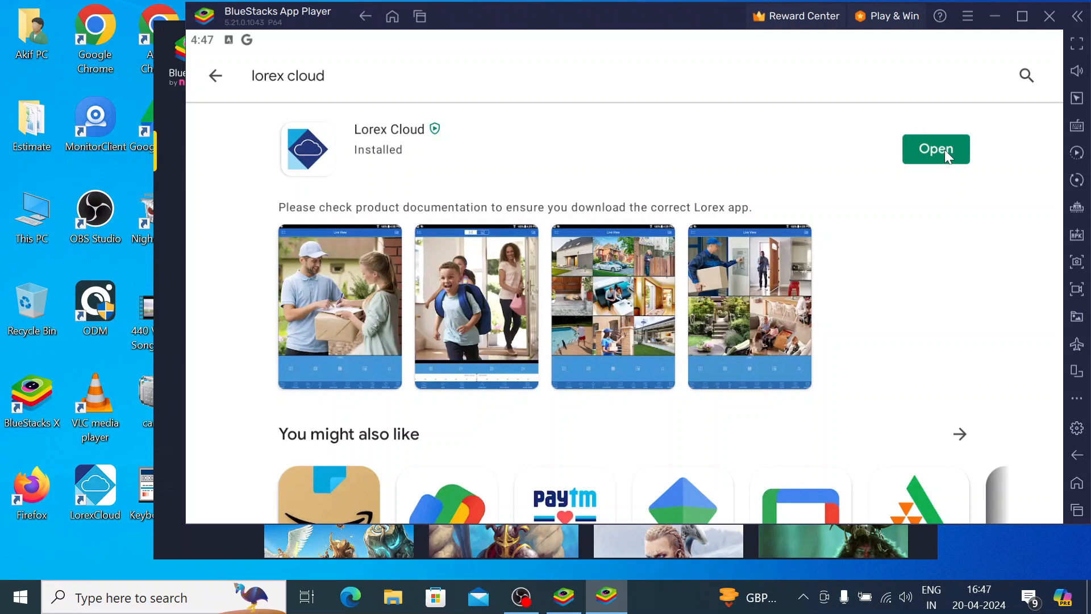
pyautogui.moveTo(998, 125)
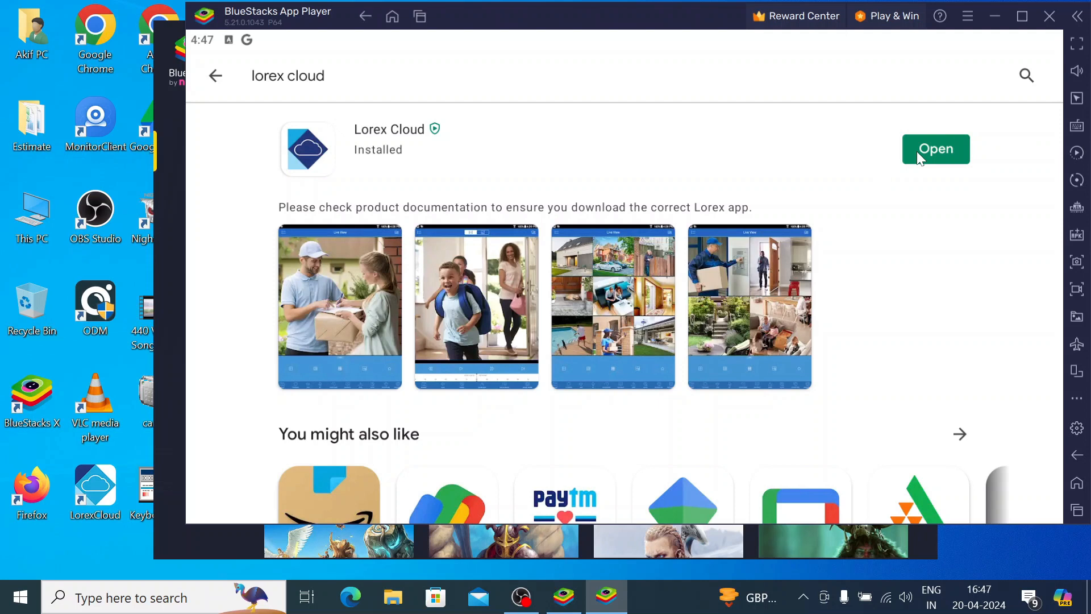
pyautogui.moveTo(1067, 432)
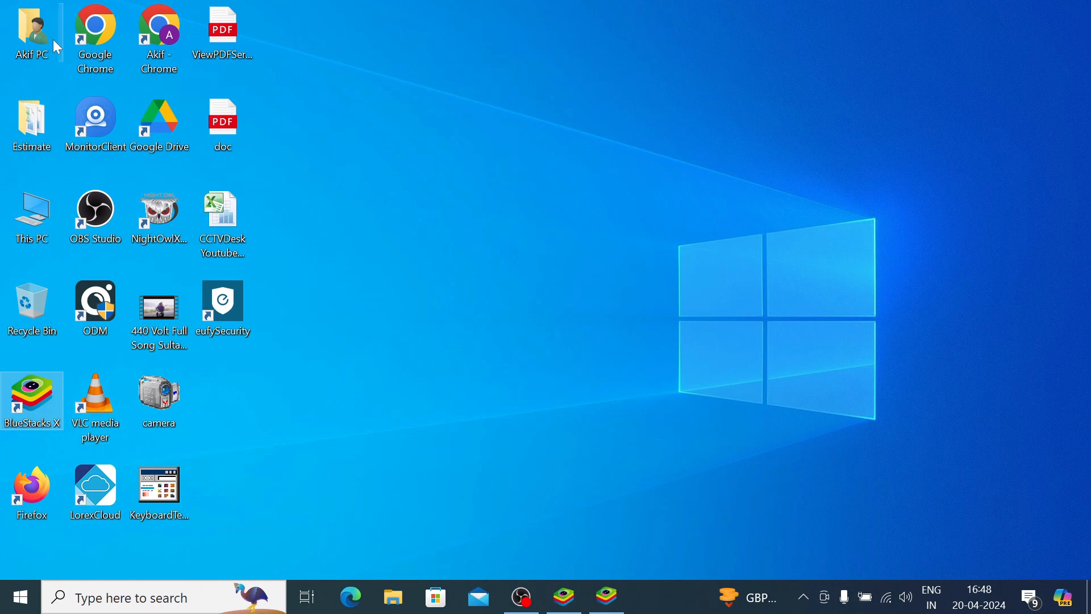
pyautogui.moveTo(159, 173)
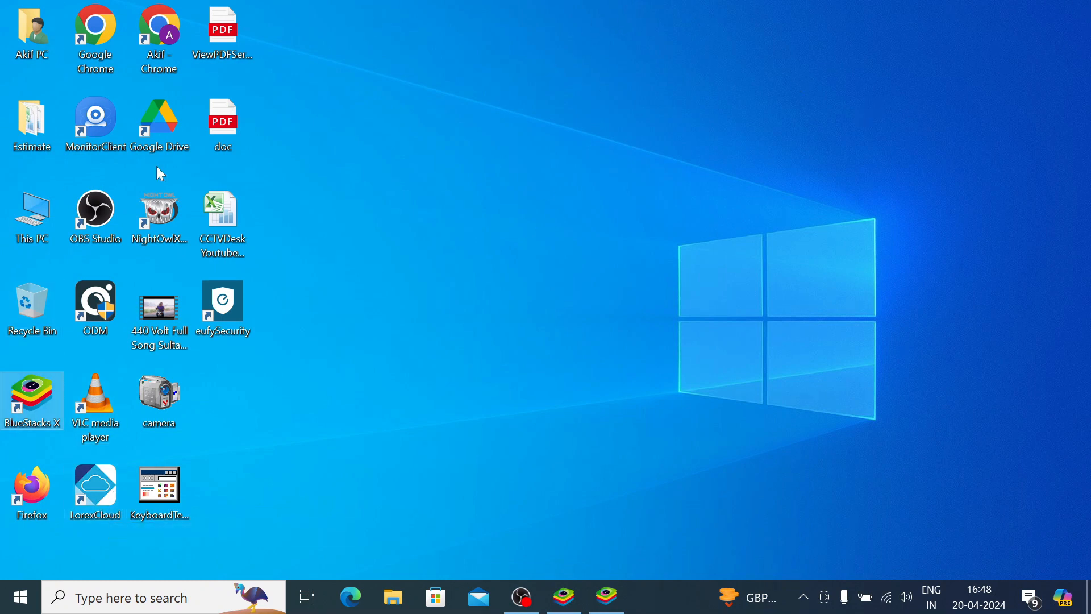
pyautogui.moveTo(543, 597)
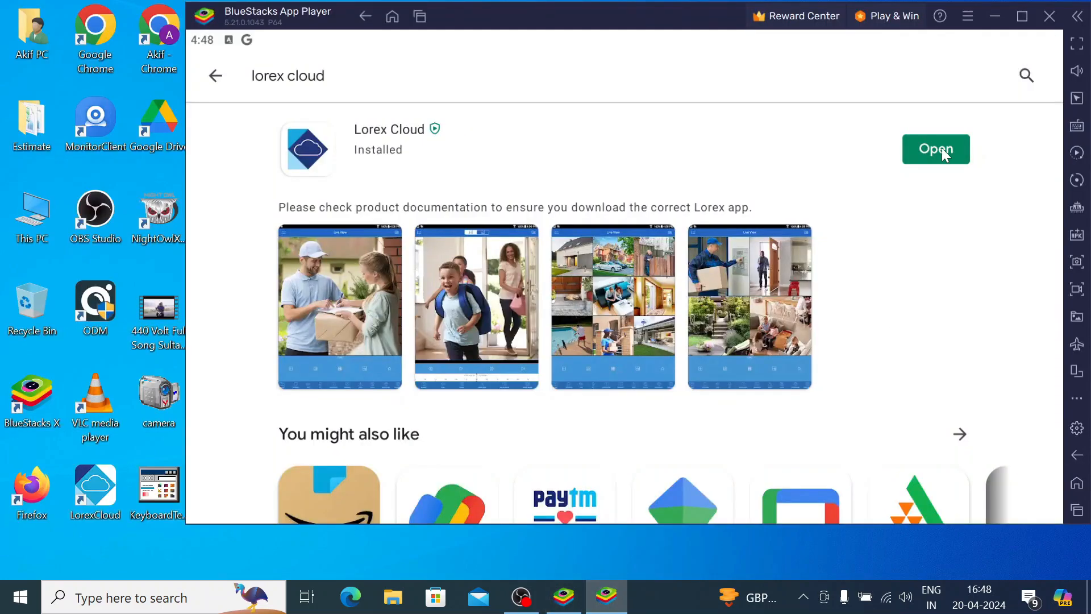
# - Run Lorex Cloud maximized and allow it access to photos, media and files
pyautogui.click(935, 149)
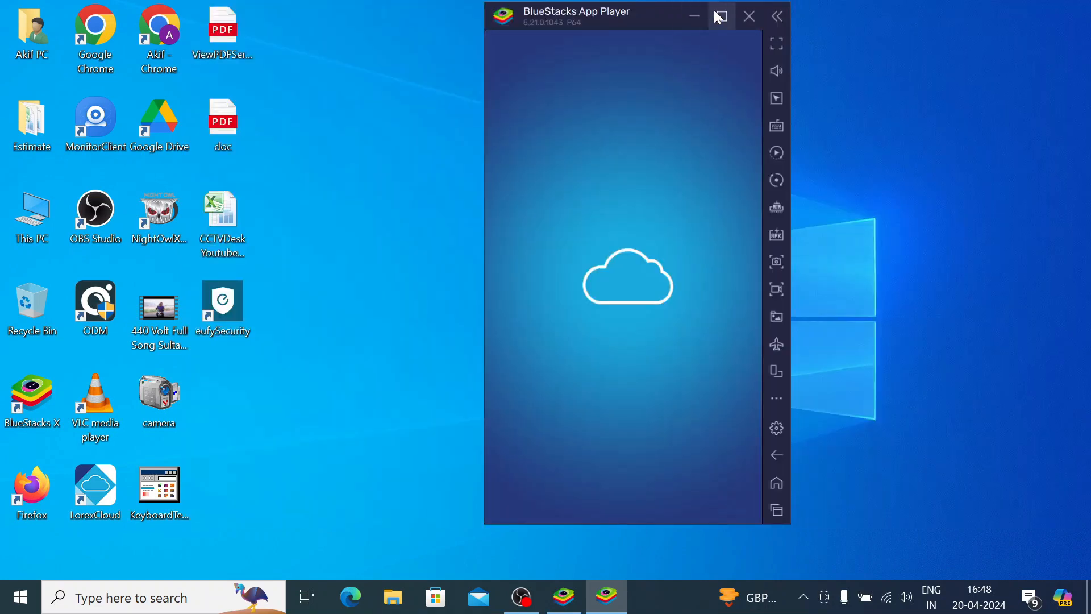
pyautogui.click(721, 16)
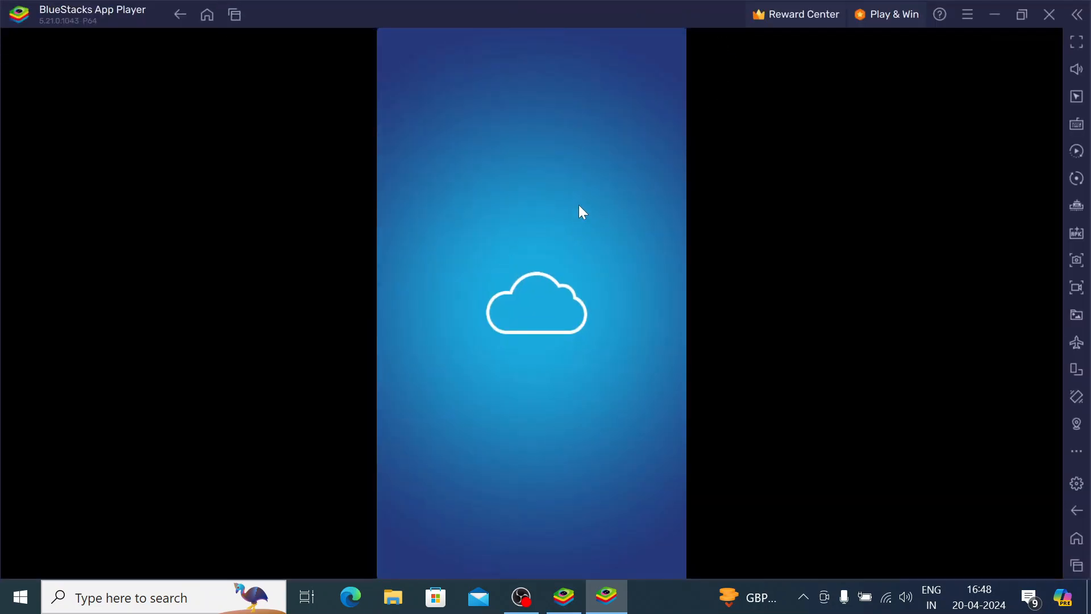
pyautogui.moveTo(550, 207)
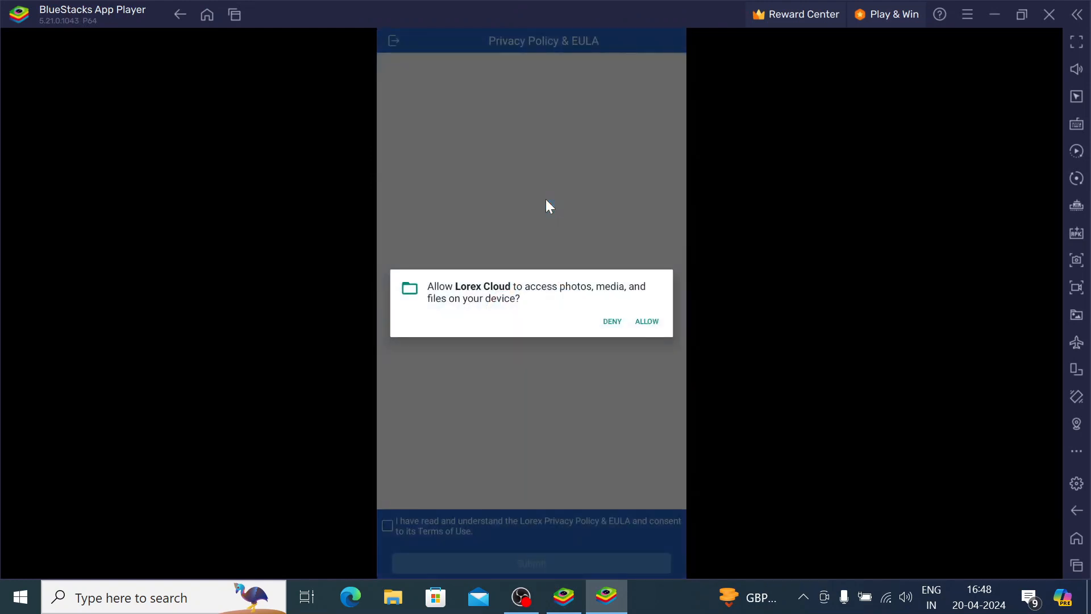
pyautogui.moveTo(649, 330)
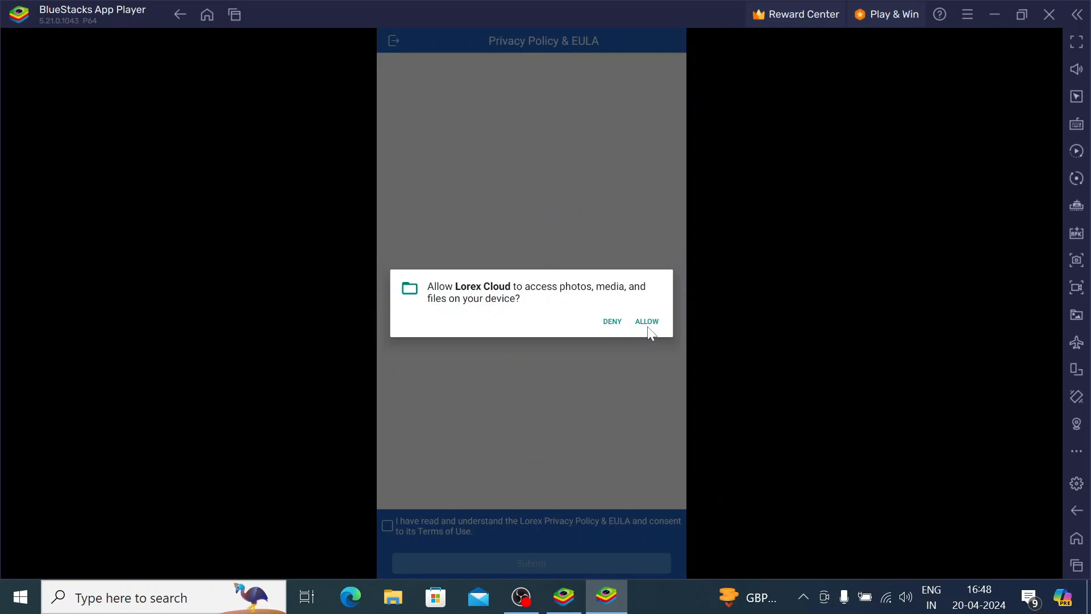
pyautogui.click(646, 320)
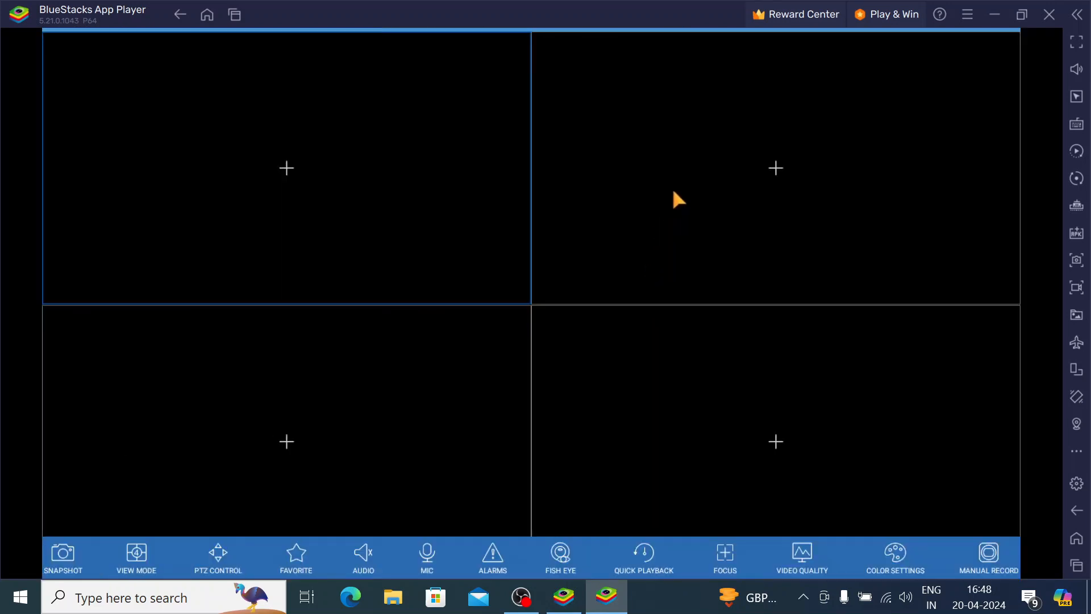
pyautogui.moveTo(150, 69)
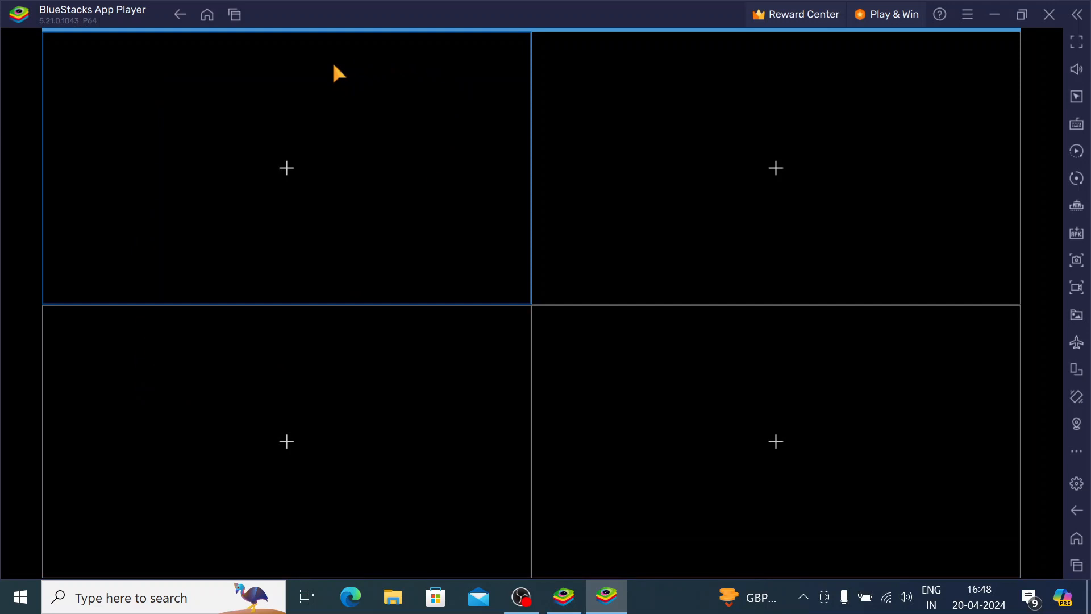
pyautogui.moveTo(230, 218)
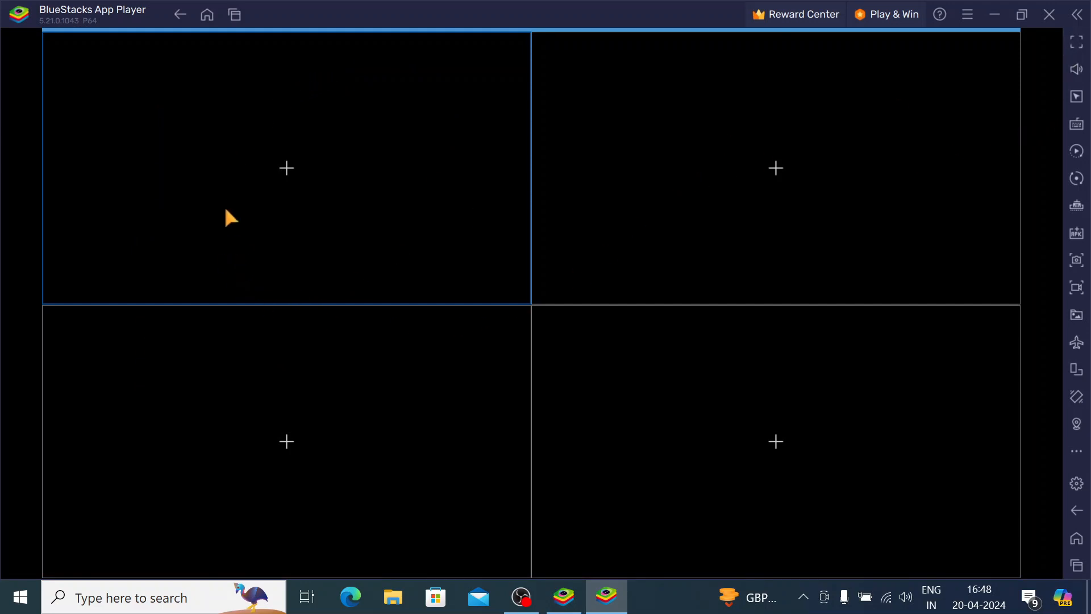
pyautogui.moveTo(638, 151)
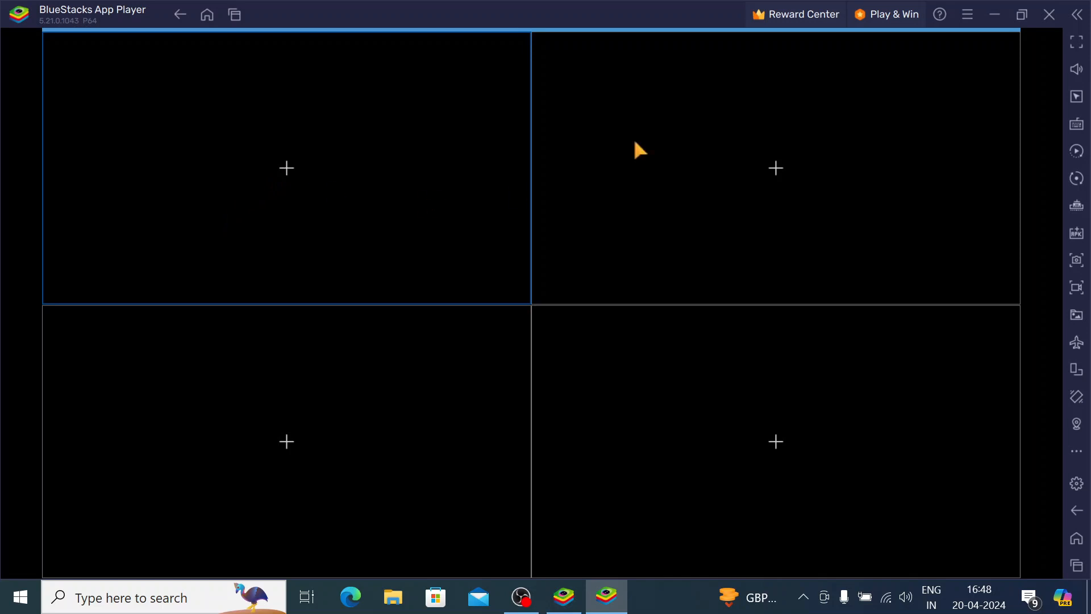
# - Bring up the Add Device options in Lorex Cloud
pyautogui.click(775, 168)
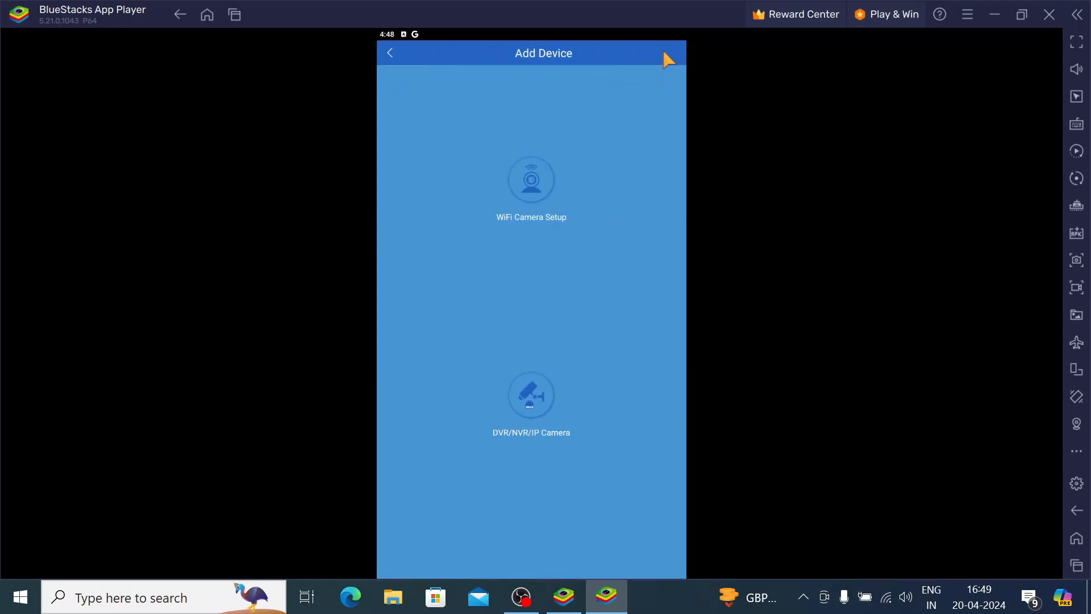
pyautogui.moveTo(532, 203)
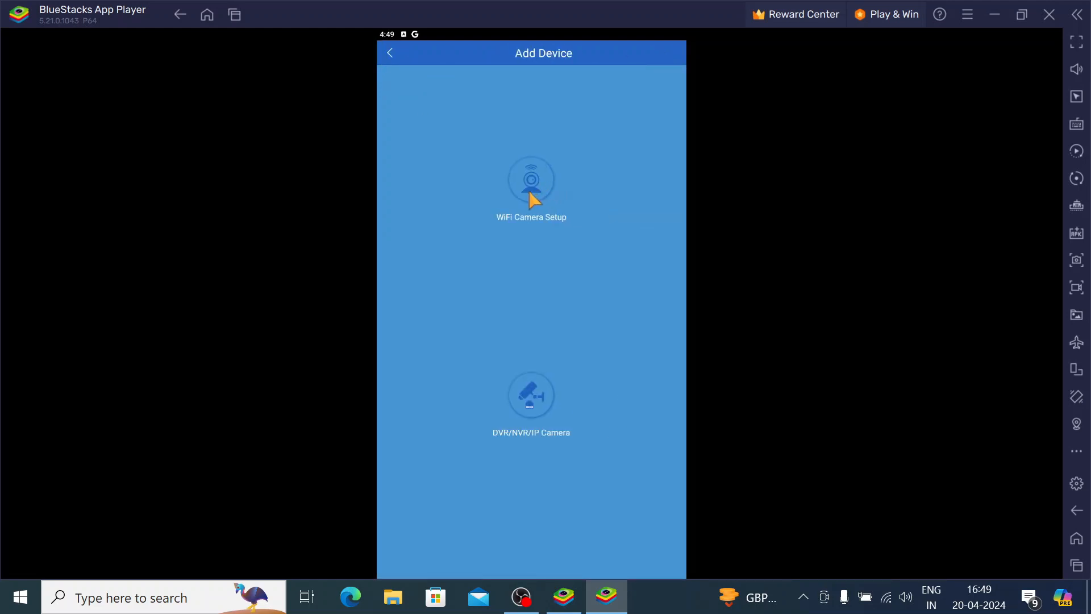
pyautogui.moveTo(547, 413)
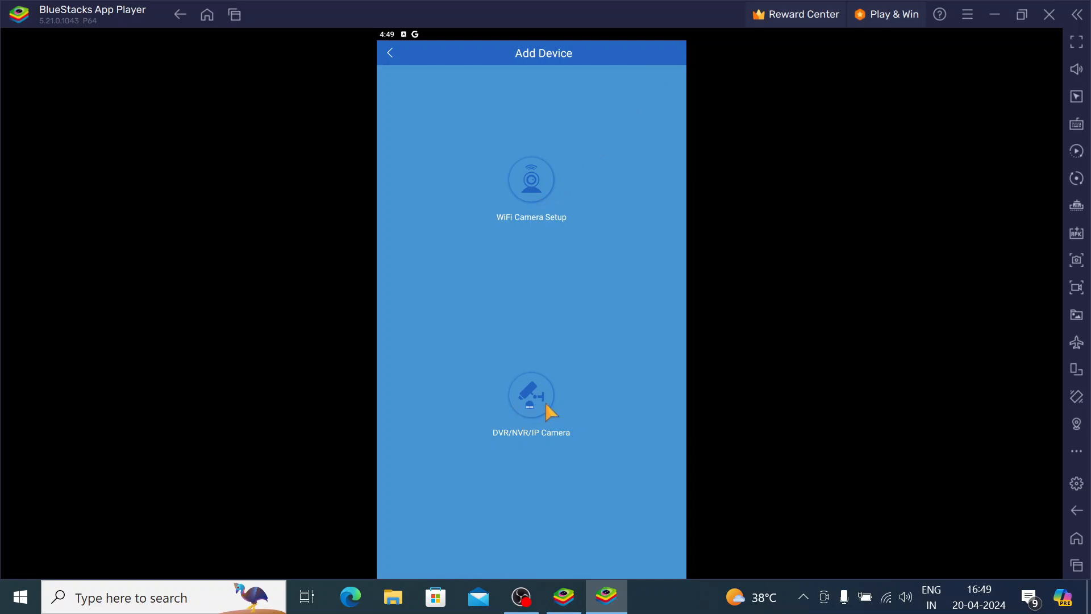
pyautogui.moveTo(531, 179)
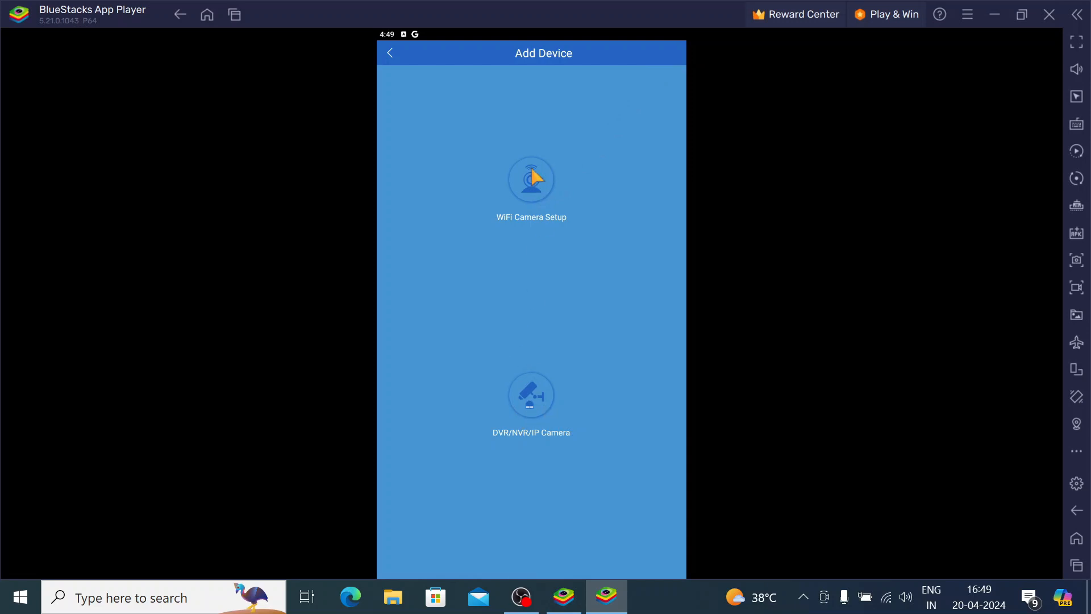
pyautogui.moveTo(535, 399)
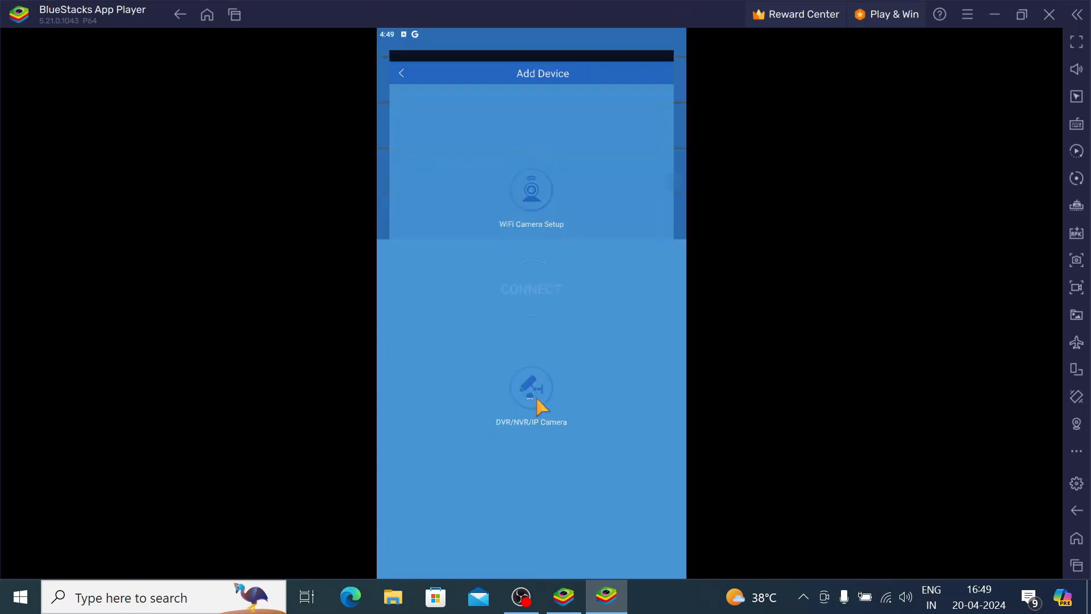
pyautogui.click(530, 389)
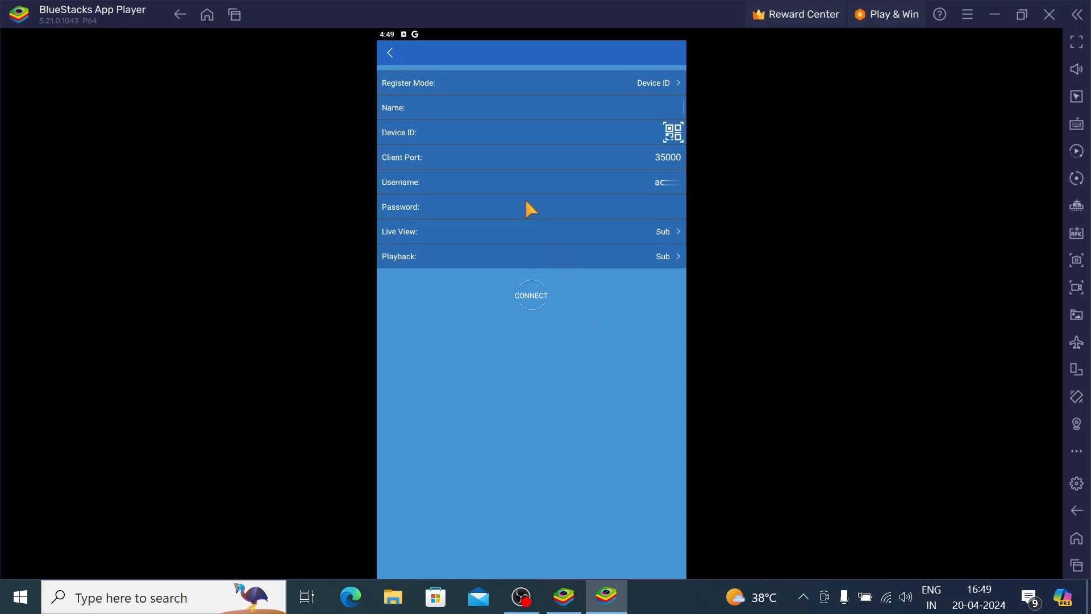
pyautogui.moveTo(450, 160)
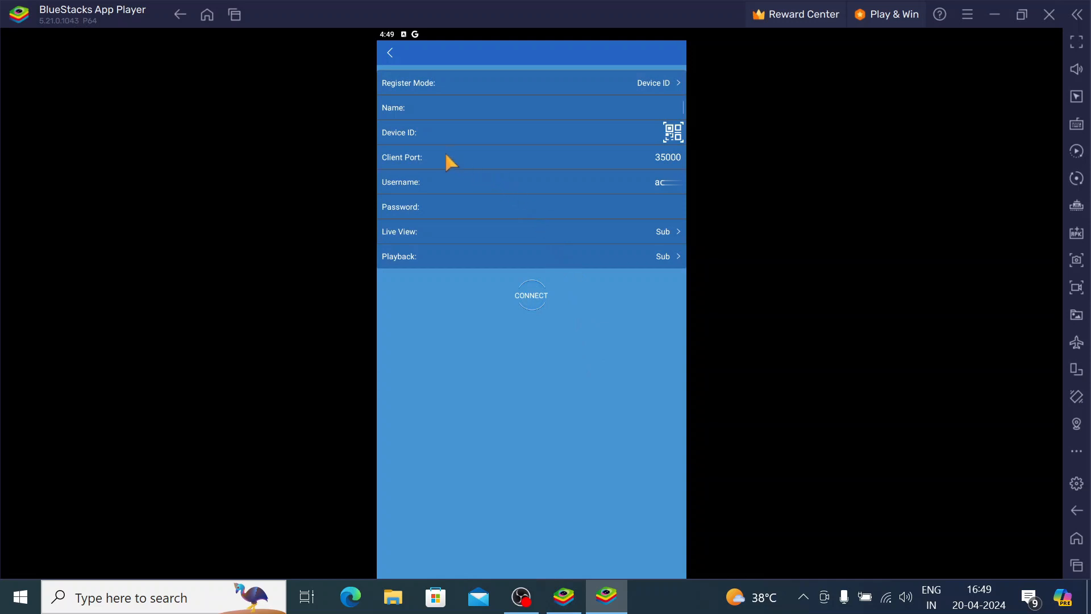
pyautogui.moveTo(577, 82)
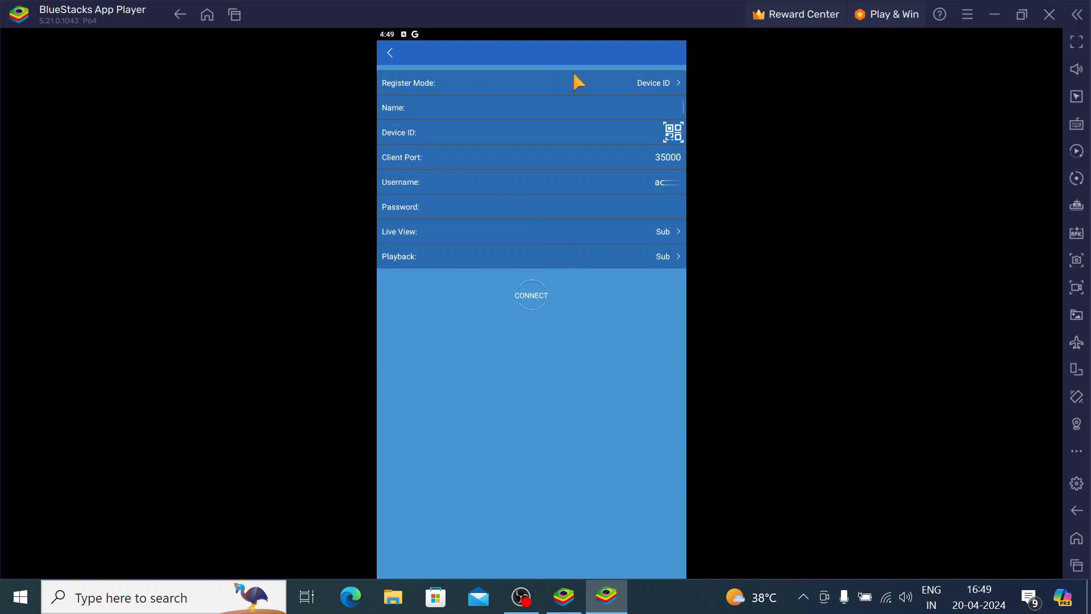
pyautogui.moveTo(659, 91)
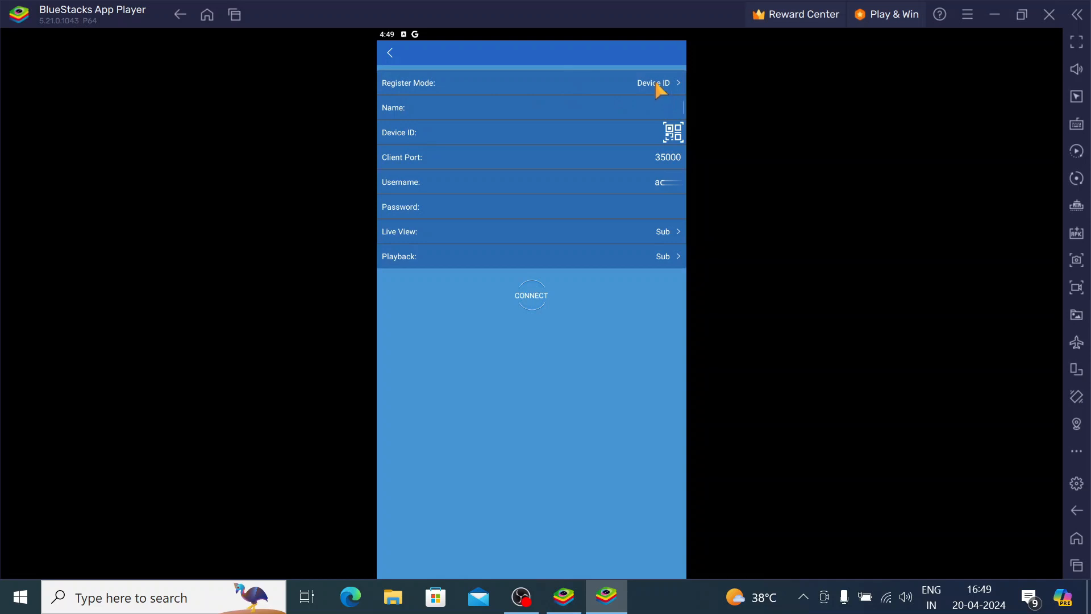
# - Show the Register Mode choices, Device ID or IP/Domain
pyautogui.click(652, 83)
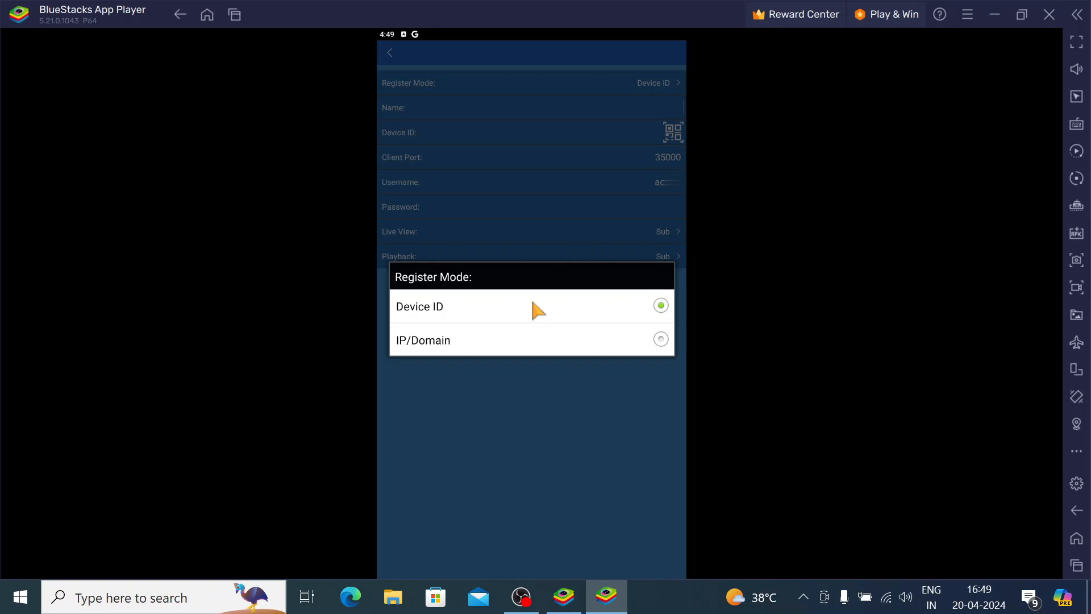
pyautogui.moveTo(604, 351)
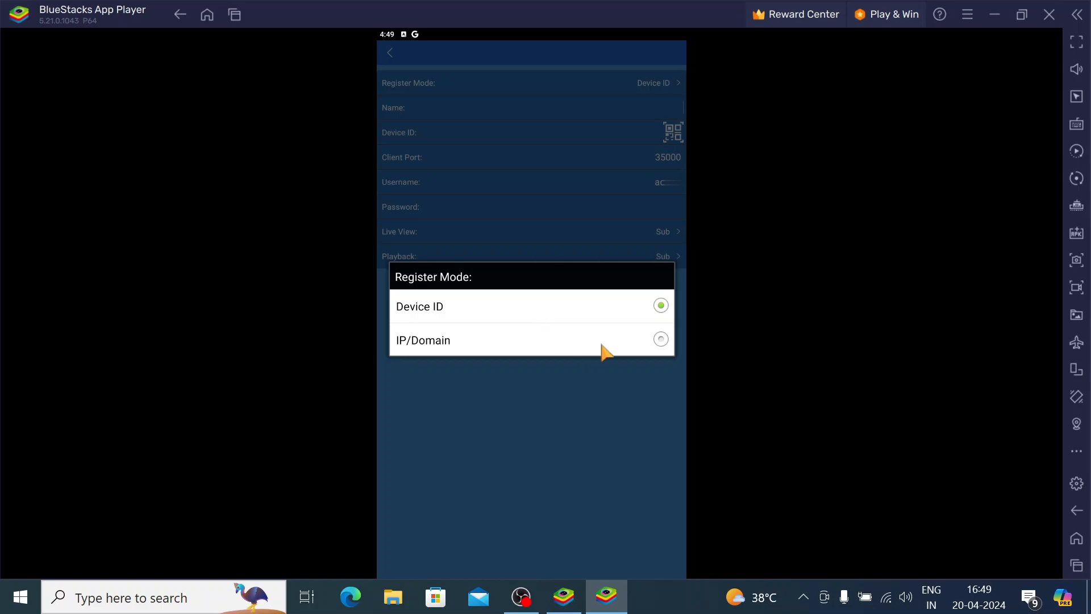
pyautogui.moveTo(532, 343)
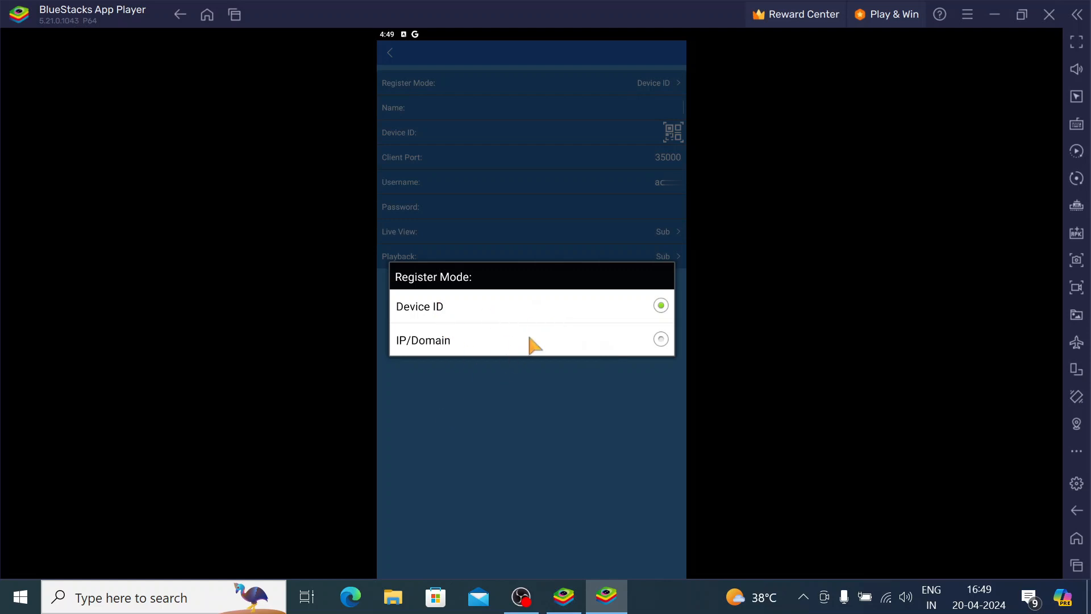
pyautogui.moveTo(463, 318)
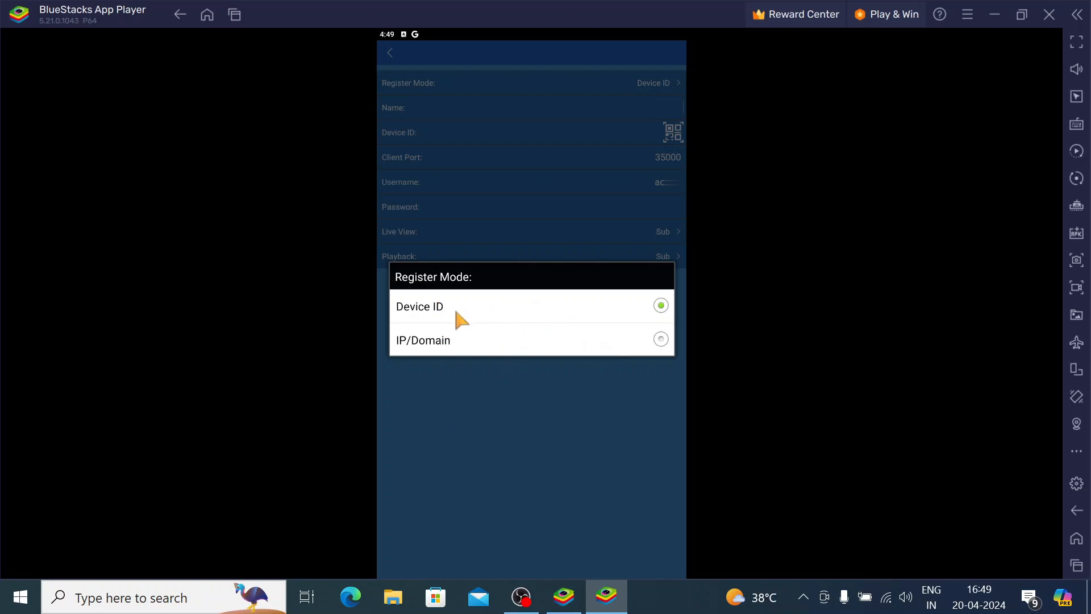
pyautogui.moveTo(467, 341)
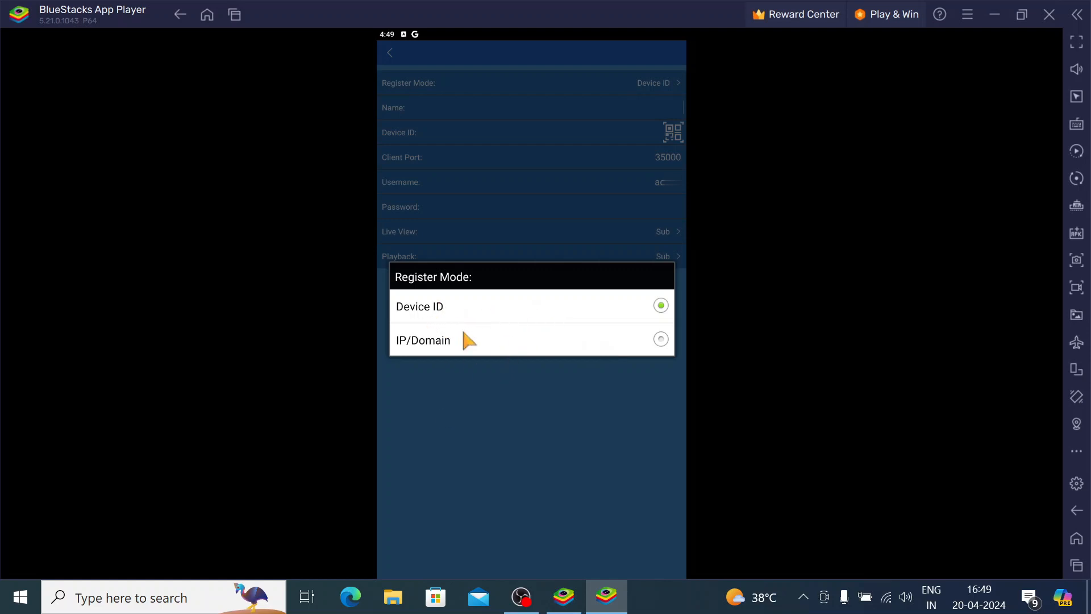
pyautogui.moveTo(454, 361)
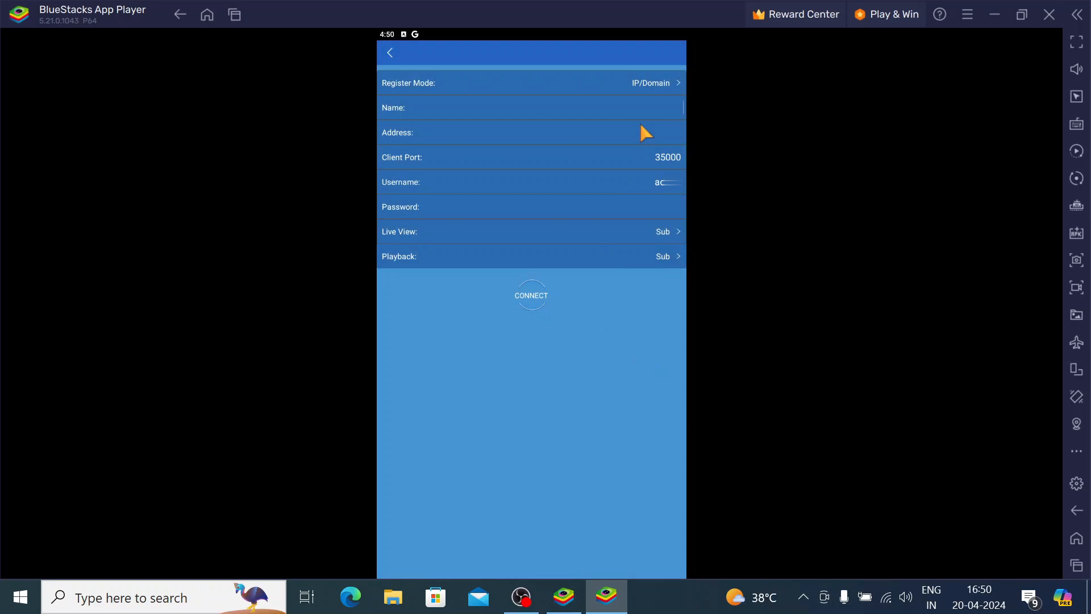
pyautogui.moveTo(671, 114)
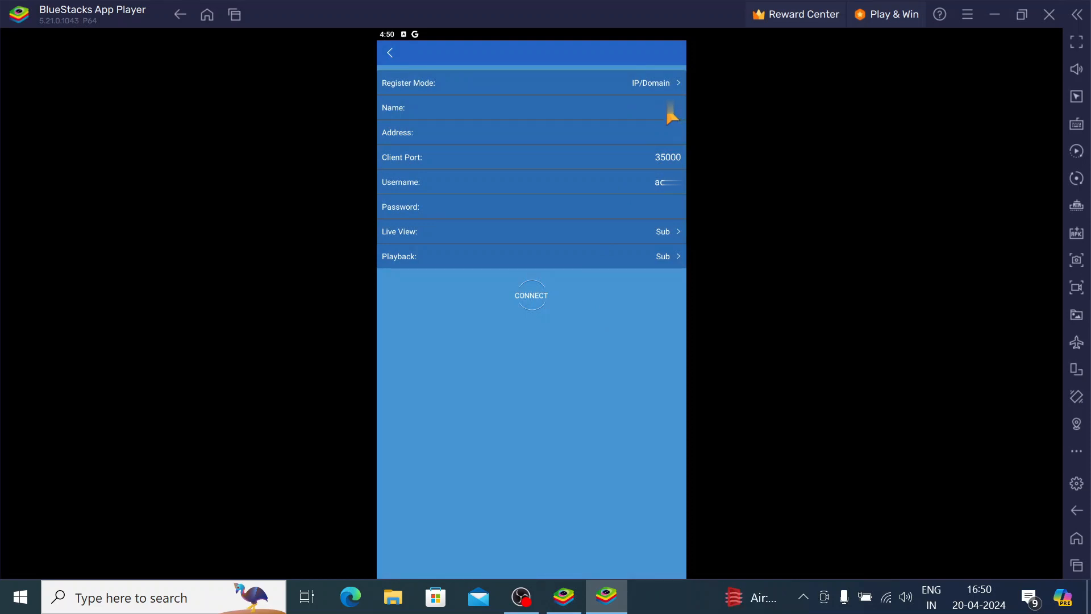
# - Name the device 'Test', enter its 192.168. address, and move to the password field
pyautogui.write('Test')
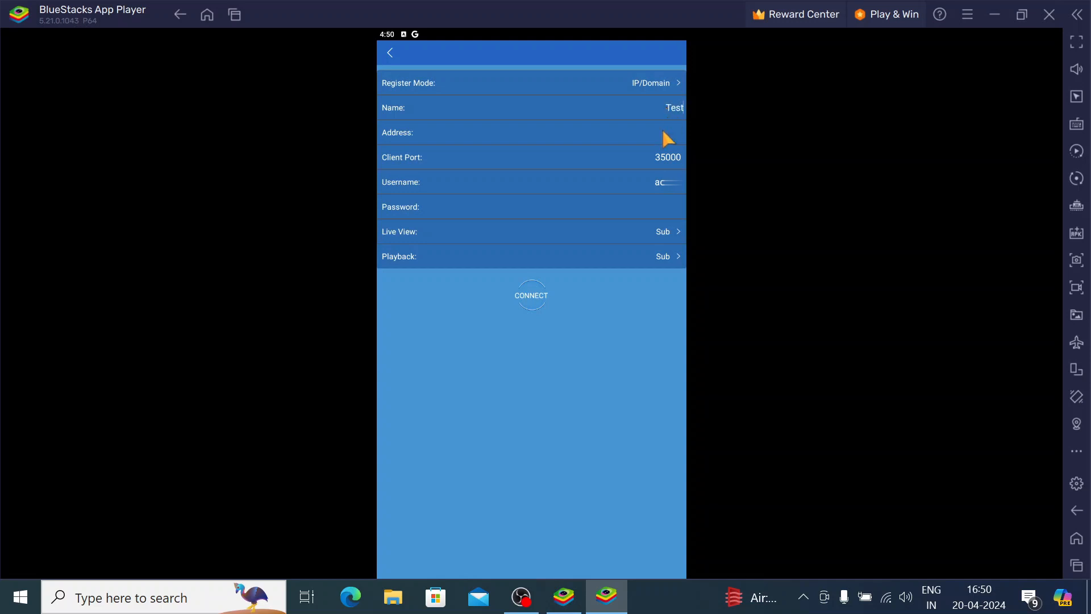
pyautogui.moveTo(634, 147)
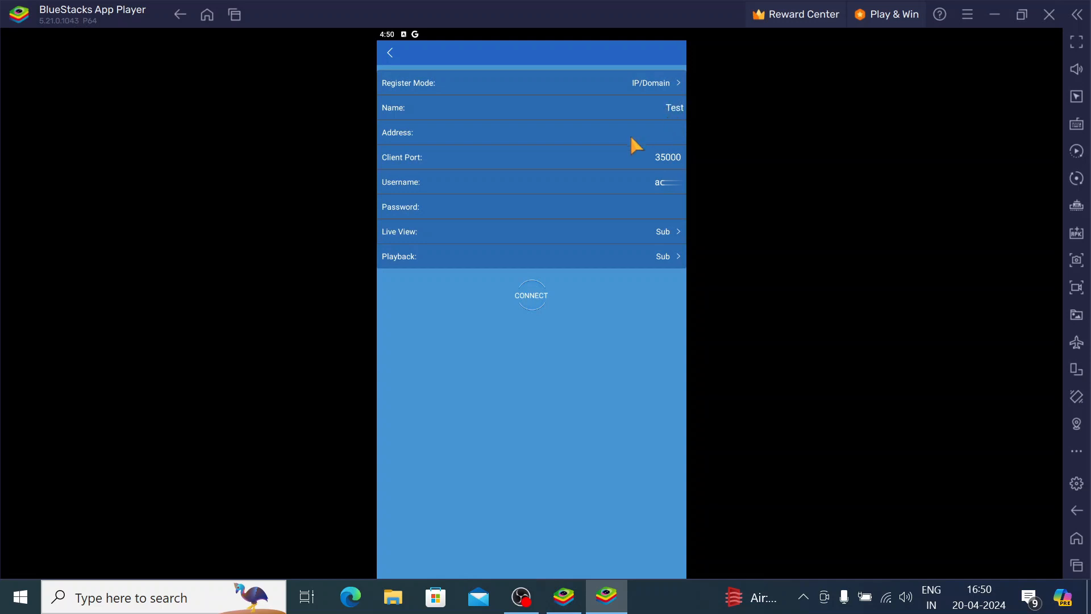
pyautogui.write('192')
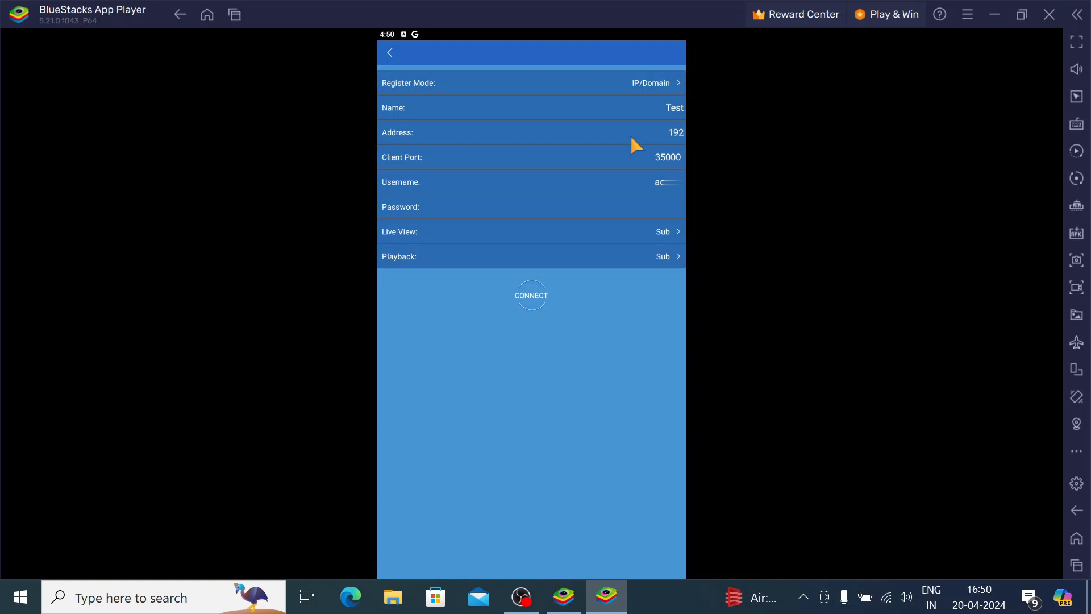
pyautogui.write('.168.1.')
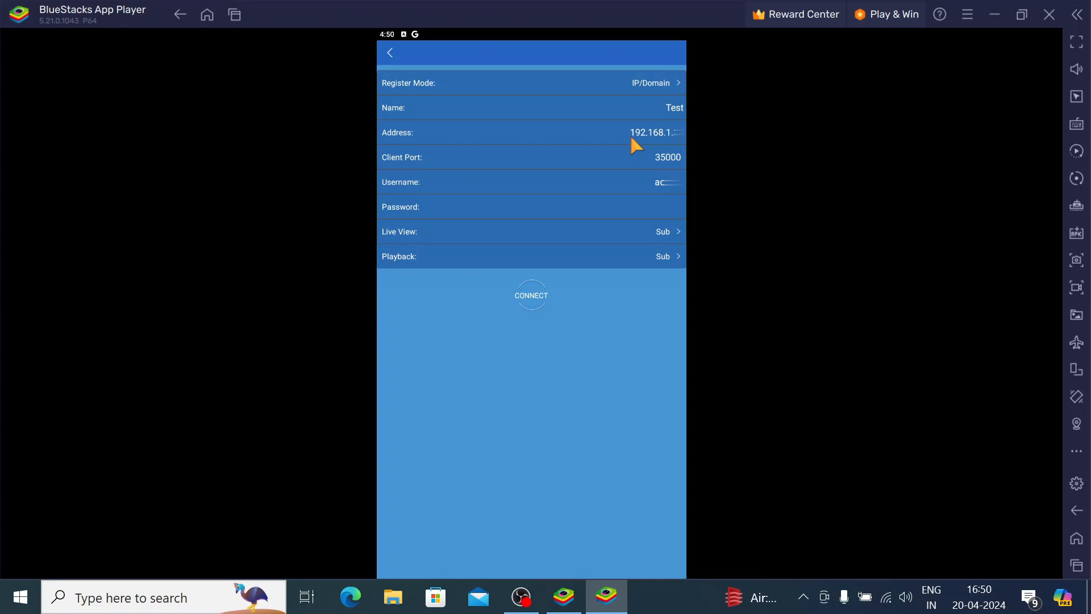
pyautogui.moveTo(659, 166)
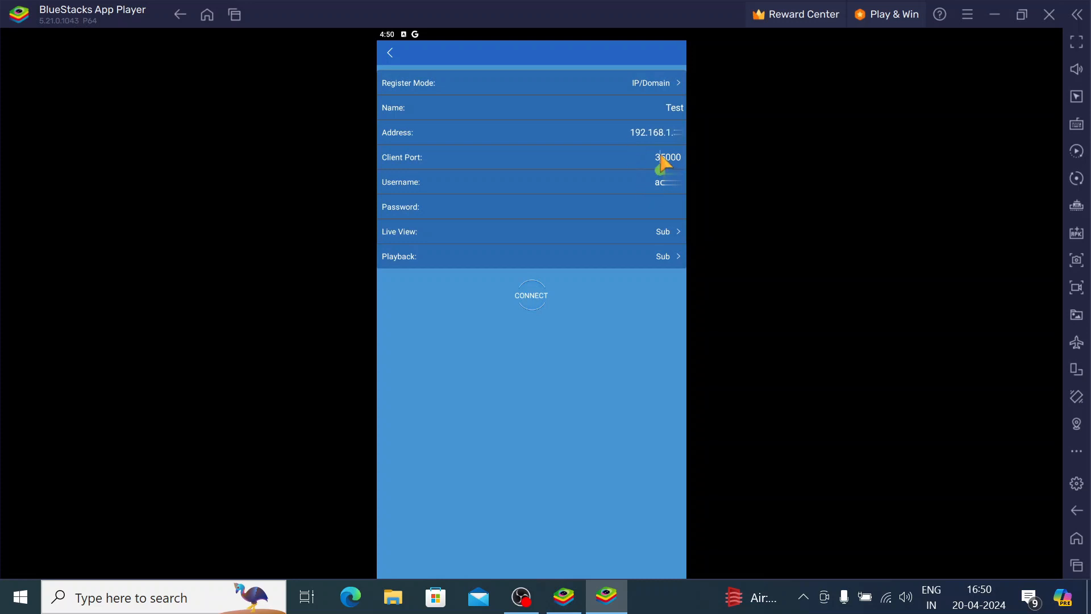
pyautogui.click(655, 132)
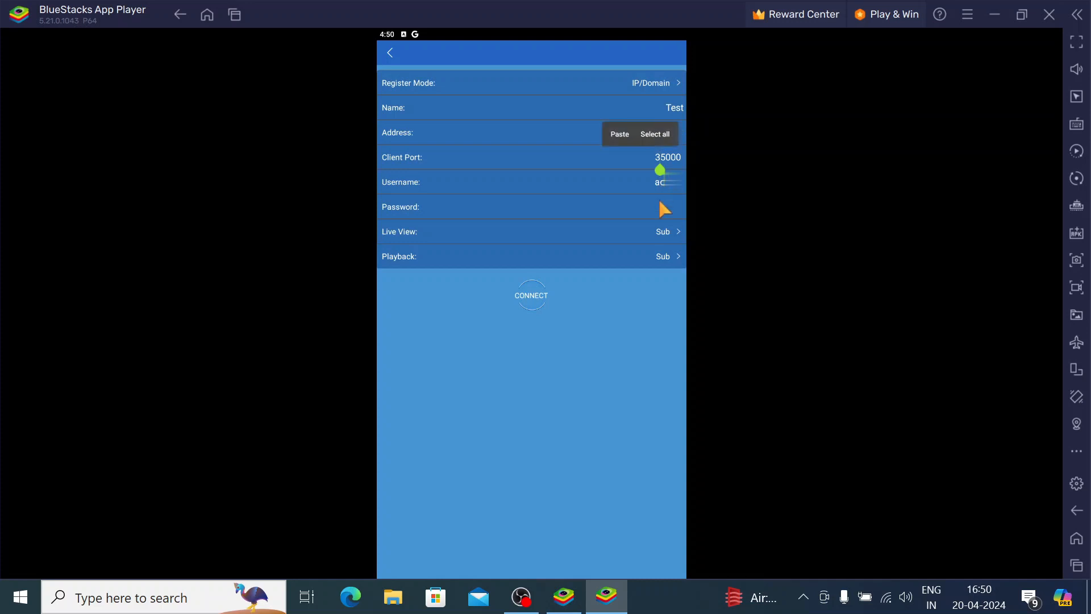
pyautogui.click(618, 134)
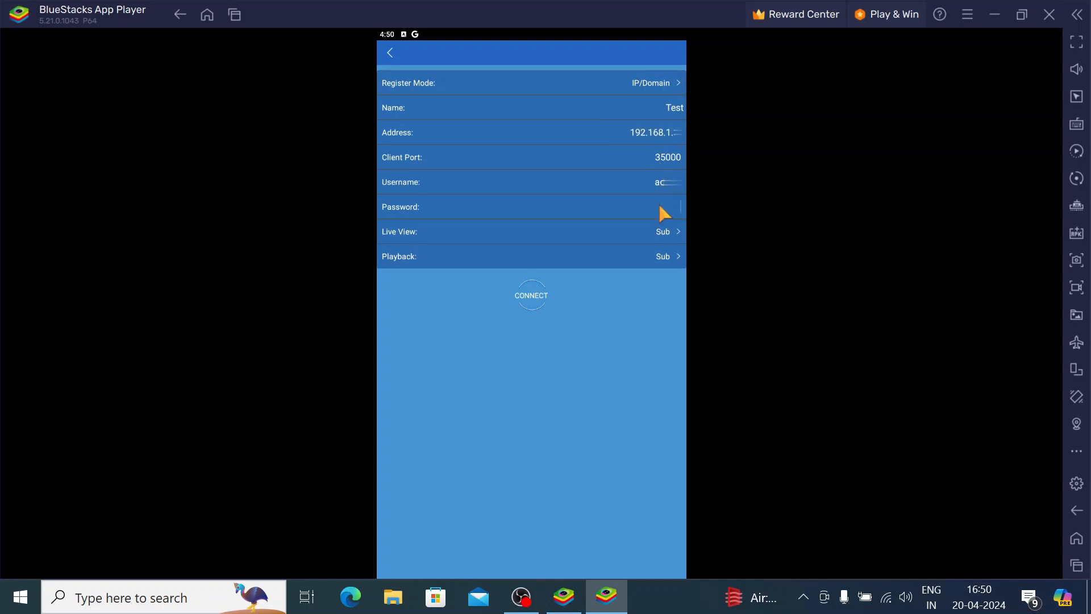
# - Enter the device password and connect to the Test recorder
pyautogui.write('password')
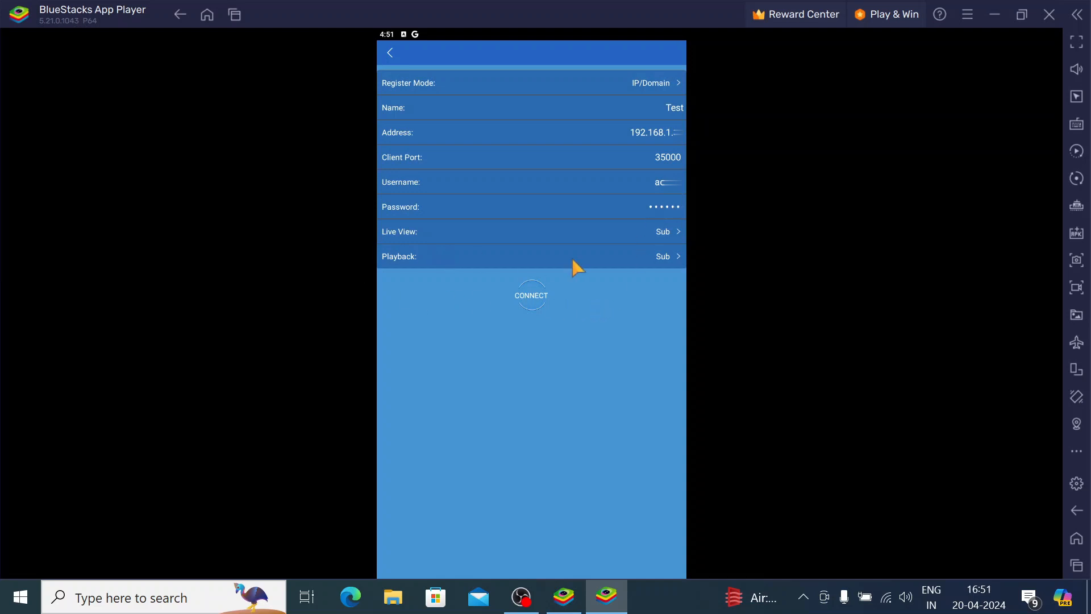
pyautogui.moveTo(675, 272)
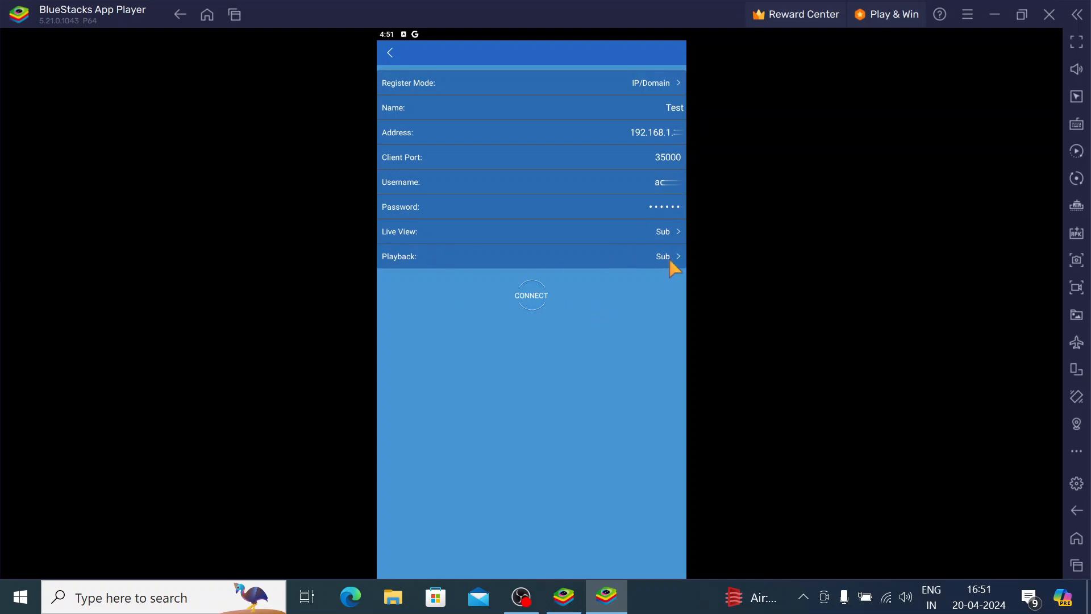
pyautogui.moveTo(564, 300)
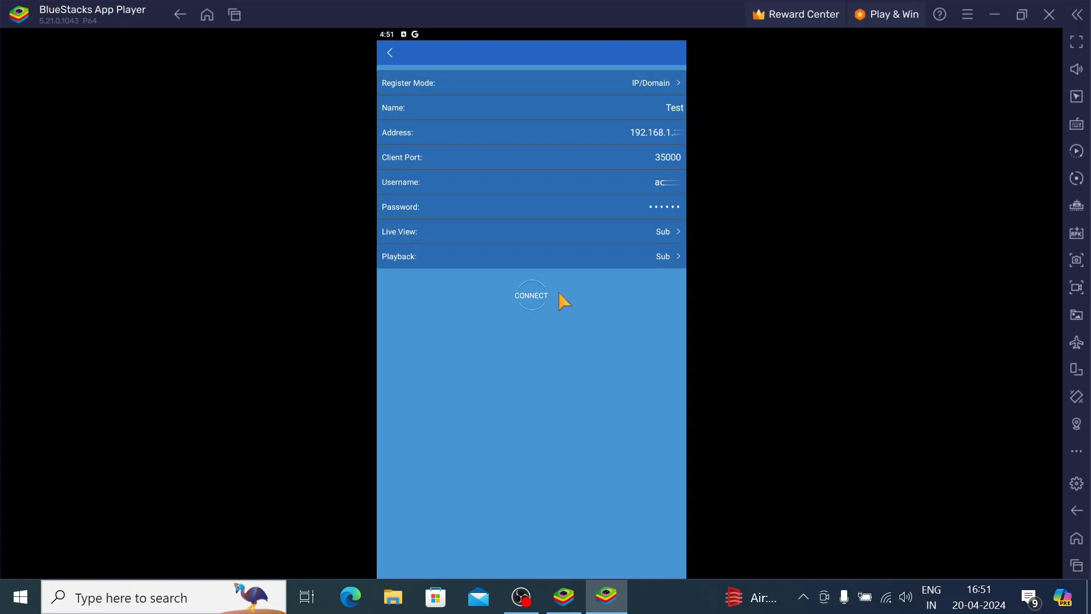
pyautogui.click(531, 296)
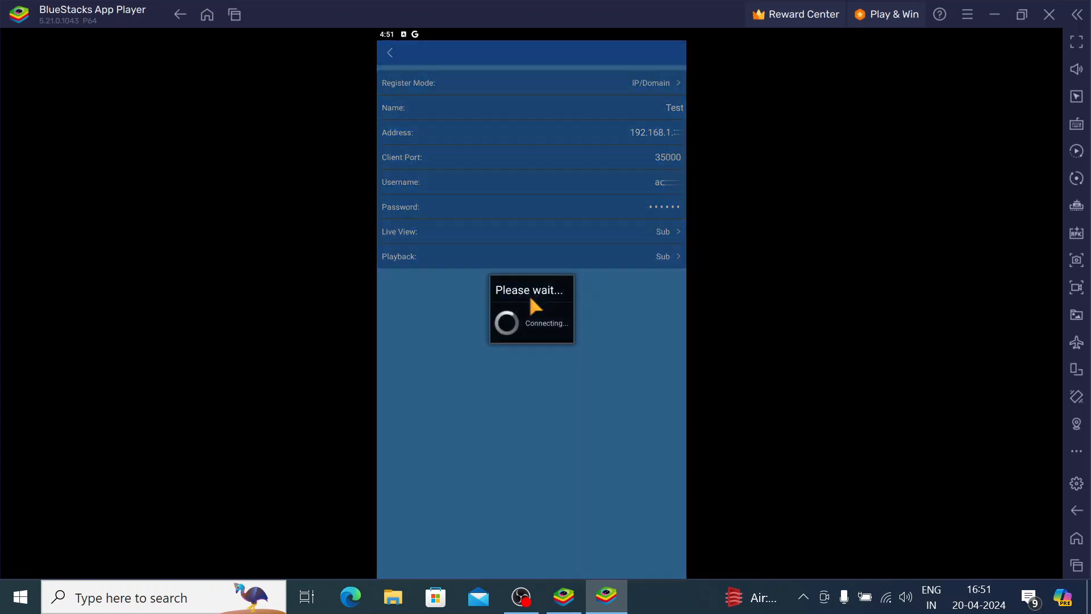